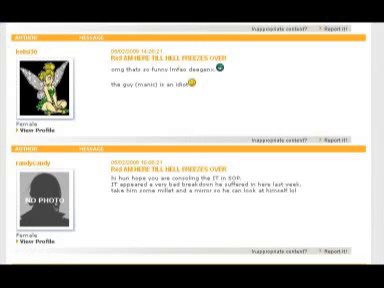
{"action": "scroll", "scroll_direction": "down", "scroll_amount": 3}
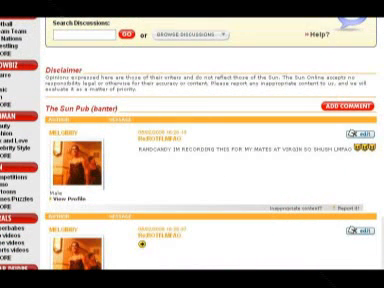
{"action": "scroll", "scroll_direction": "down", "scroll_amount": 3}
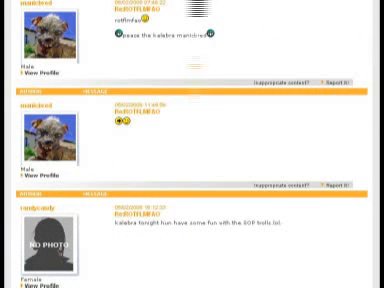
{"action": "scroll", "scroll_direction": "down", "scroll_amount": 3}
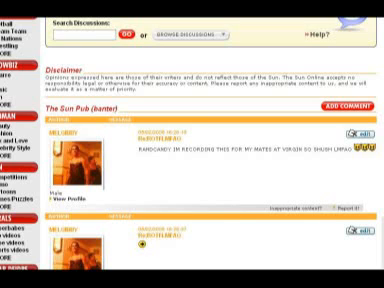
{"action": "scroll", "scroll_direction": "down", "scroll_amount": 3}
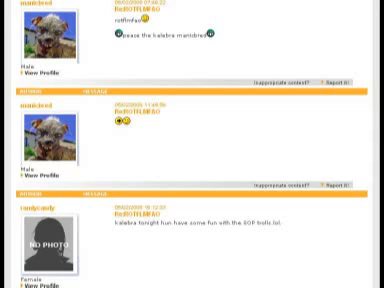
{"action": "scroll", "scroll_direction": "down", "scroll_amount": 3}
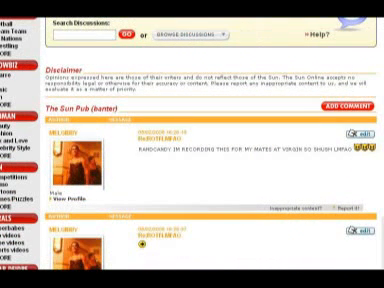
{"action": "scroll", "scroll_direction": "down", "scroll_amount": 3}
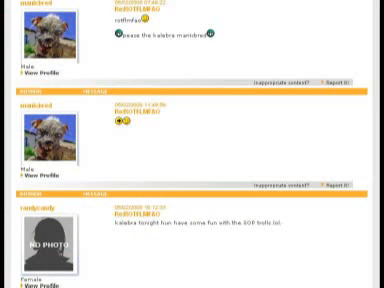
{"action": "scroll", "scroll_direction": "down", "scroll_amount": 3}
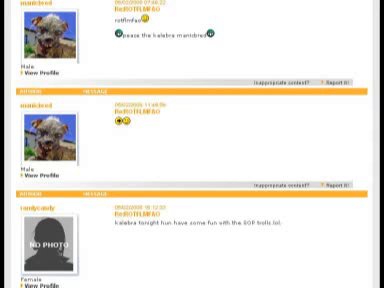
{"action": "scroll", "scroll_direction": "down", "scroll_amount": 3}
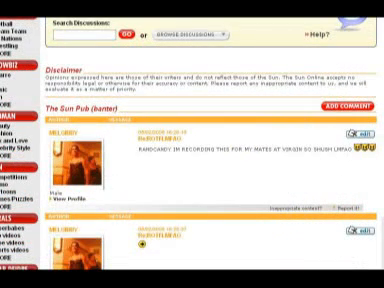
{"action": "scroll", "scroll_direction": "down", "scroll_amount": 3}
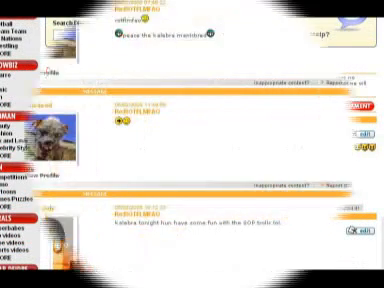